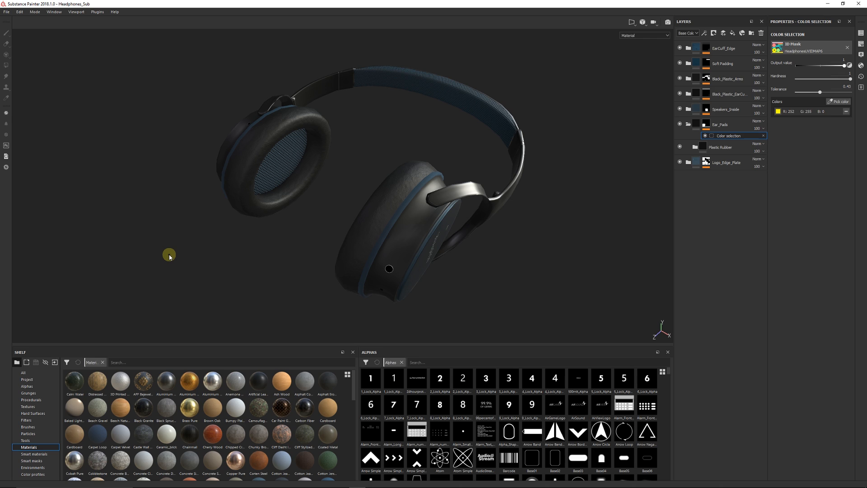
mouse_move(180, 195)
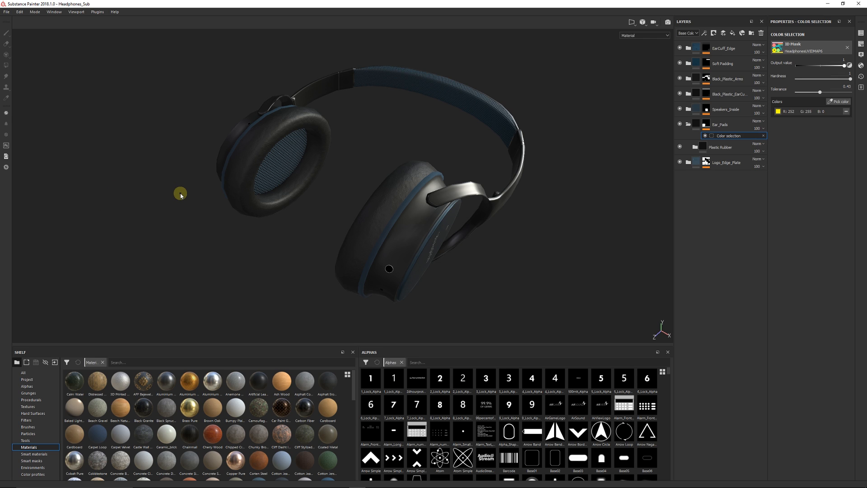
mouse_move(493, 110)
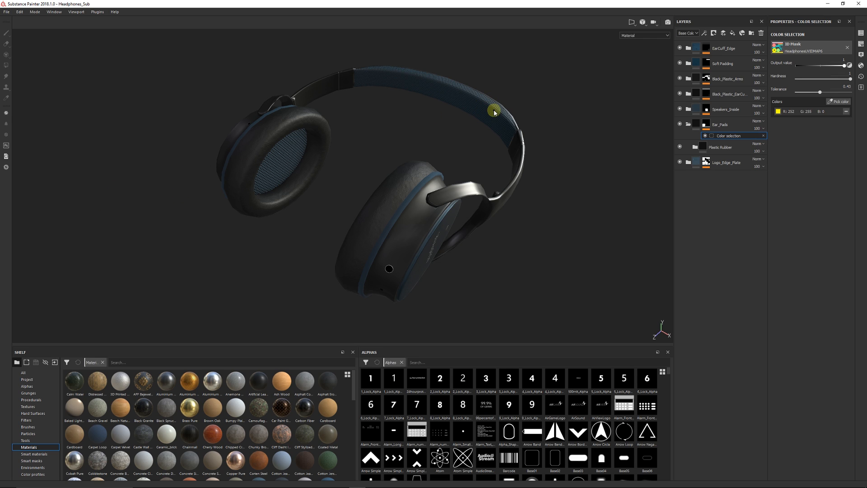
mouse_move(542, 96)
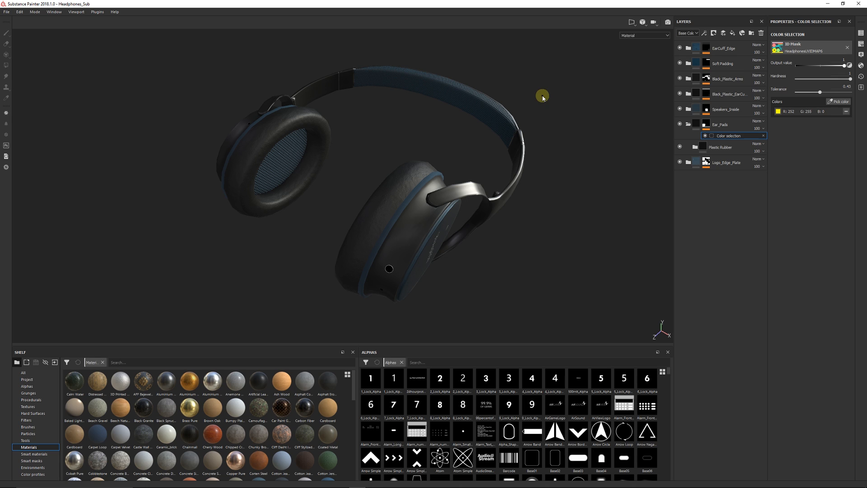
mouse_move(667, 22)
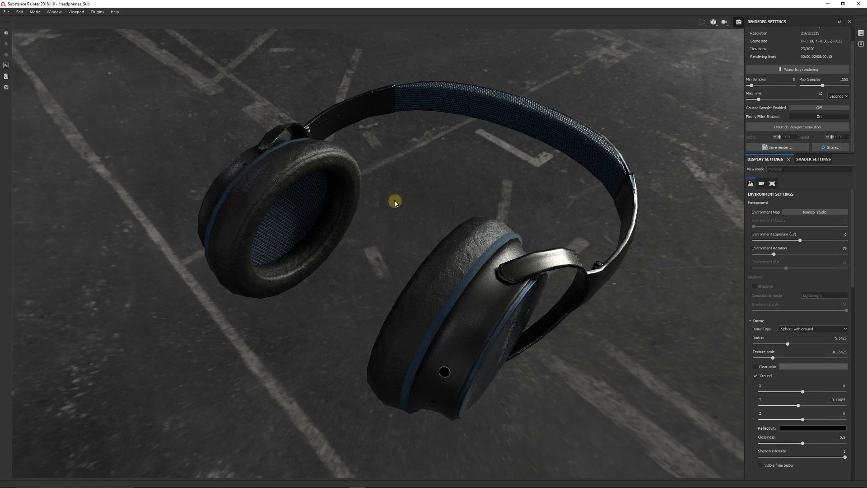
mouse_move(383, 215)
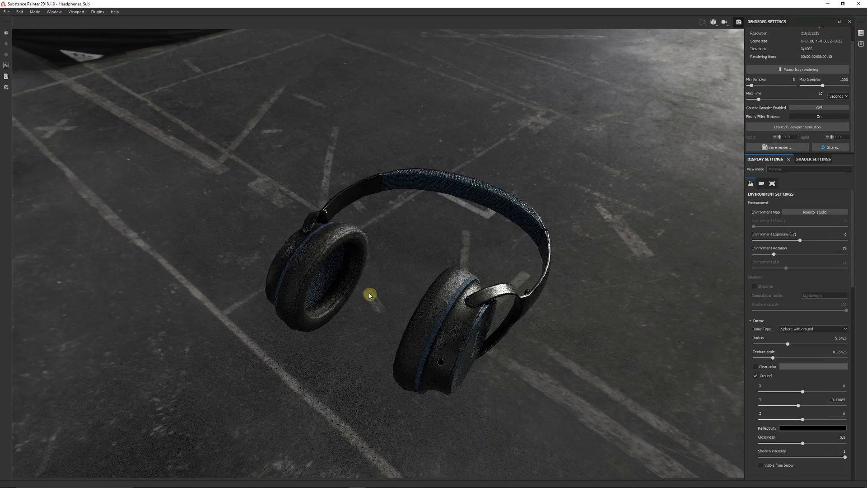
mouse_move(416, 264)
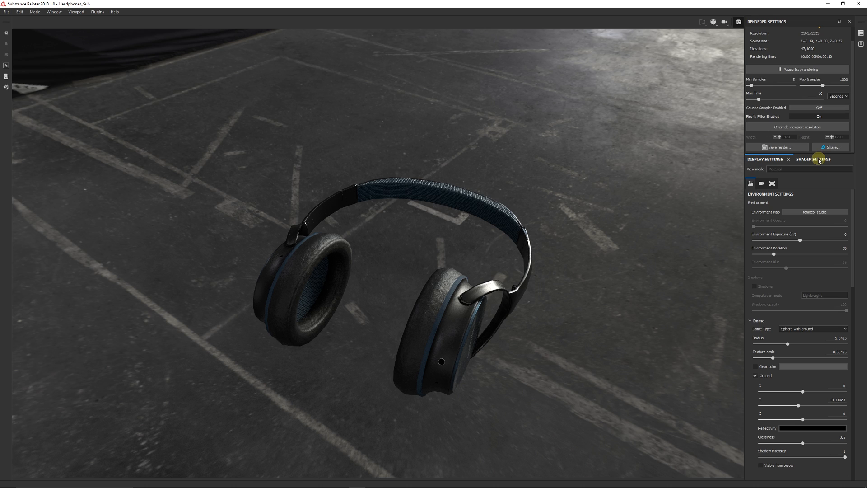
mouse_move(503, 239)
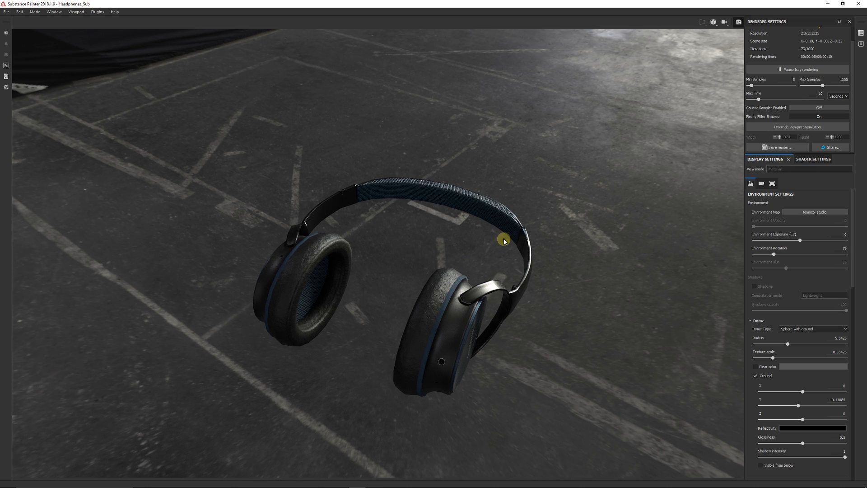
mouse_move(502, 247)
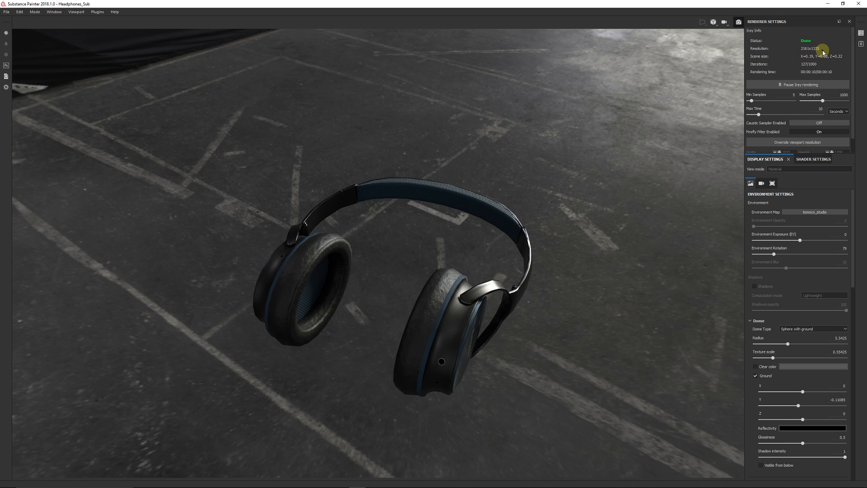
mouse_move(822, 63)
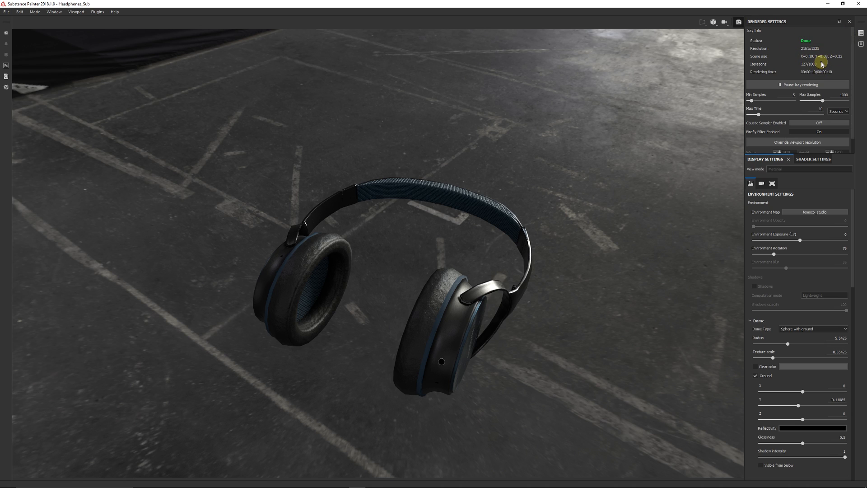
mouse_move(821, 89)
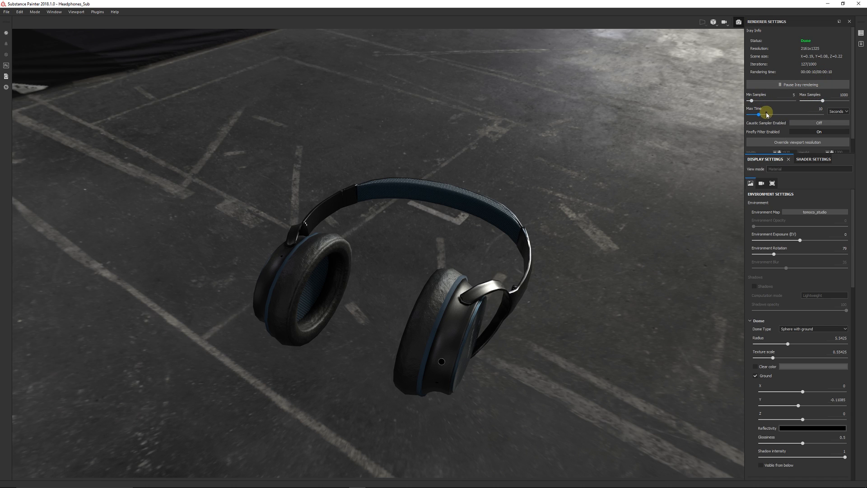
mouse_move(803, 118)
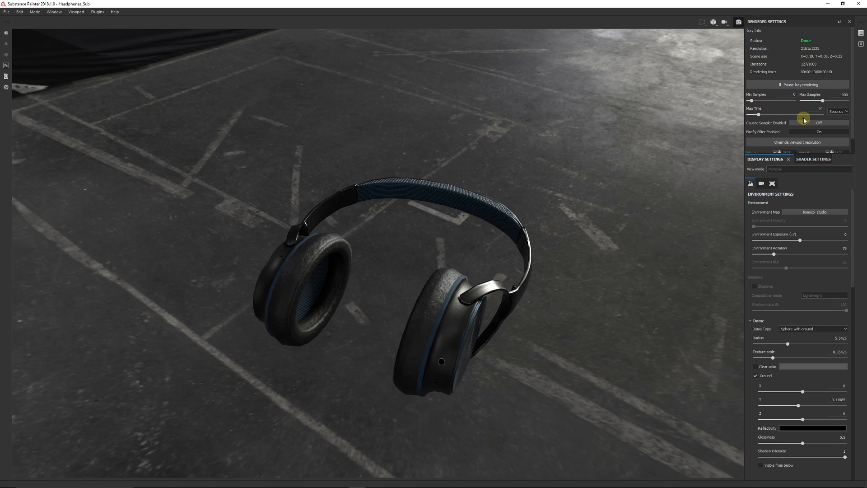
mouse_move(813, 71)
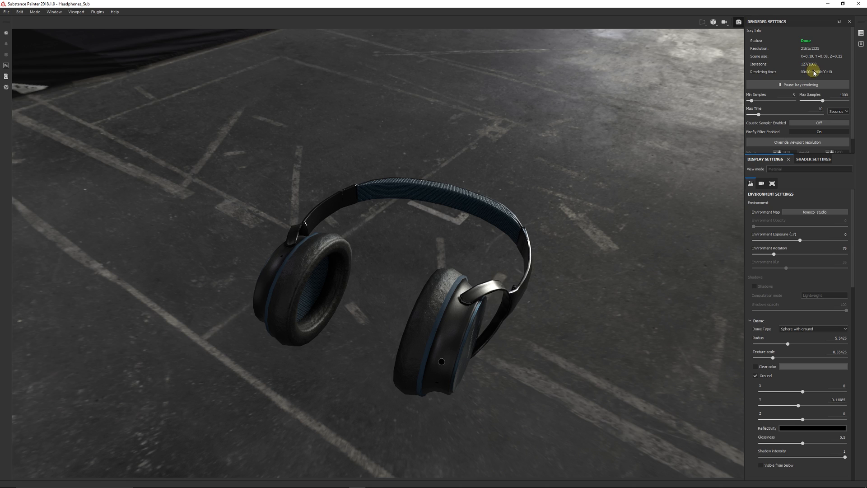
mouse_move(758, 115)
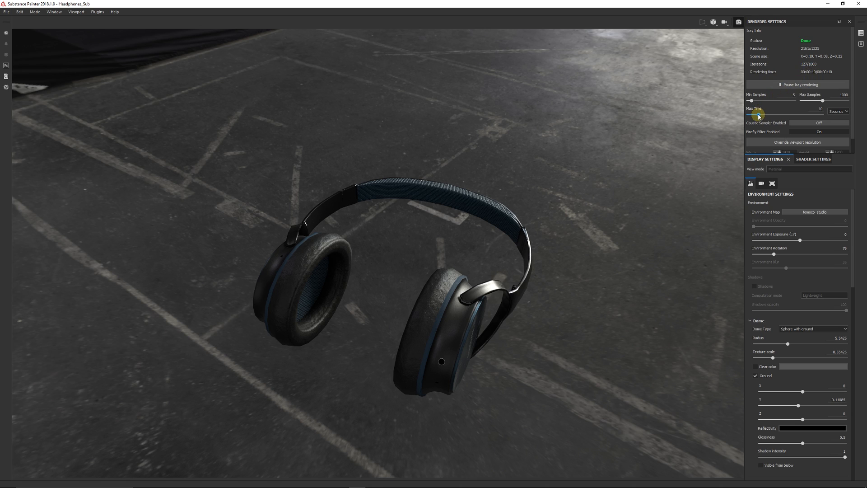
mouse_move(808, 68)
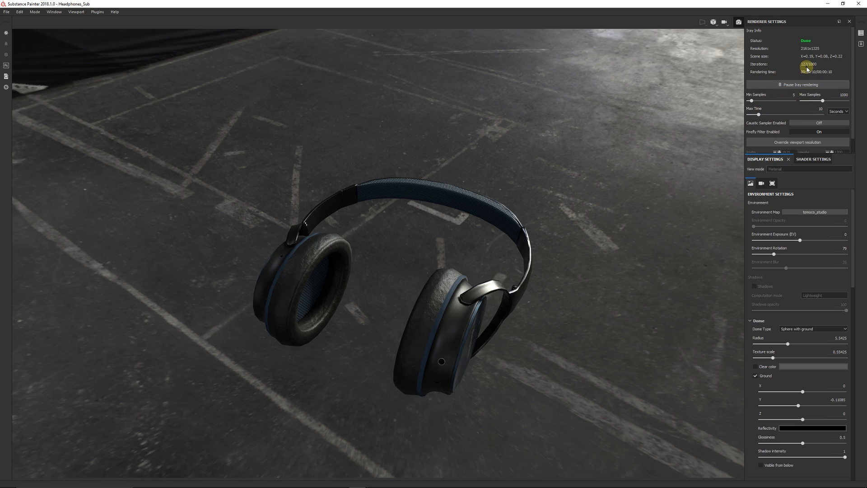
mouse_move(809, 71)
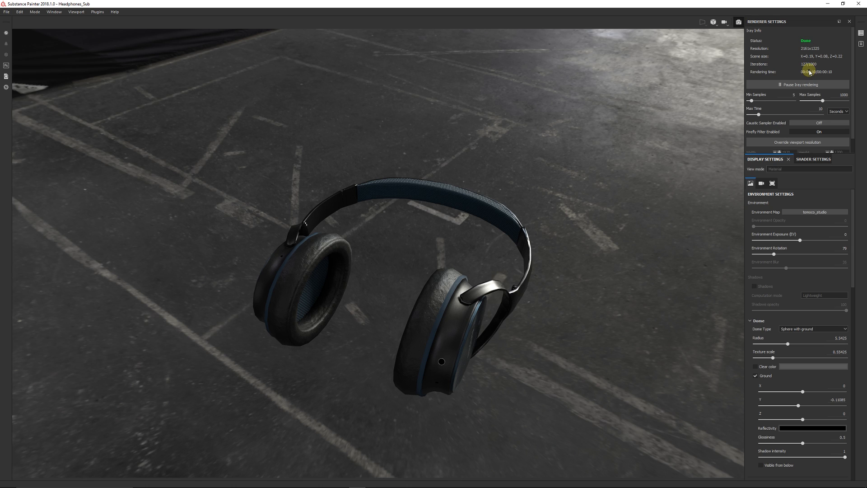
mouse_move(803, 56)
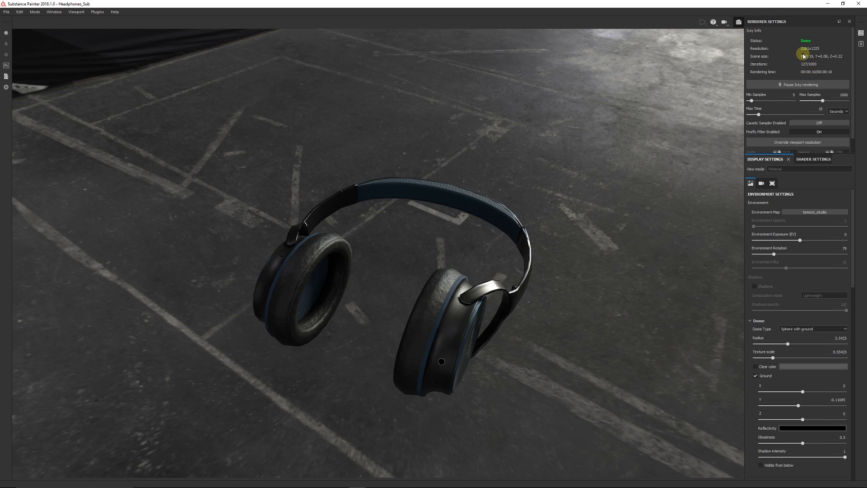
mouse_move(786, 124)
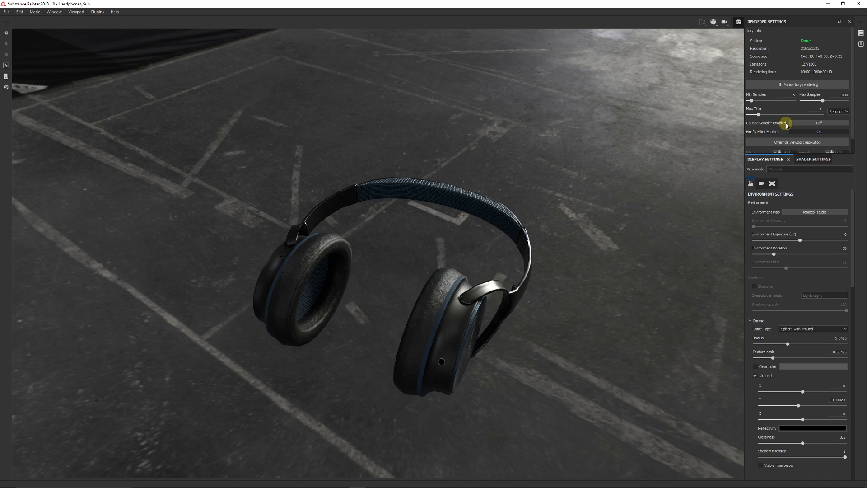
left_click(798, 142)
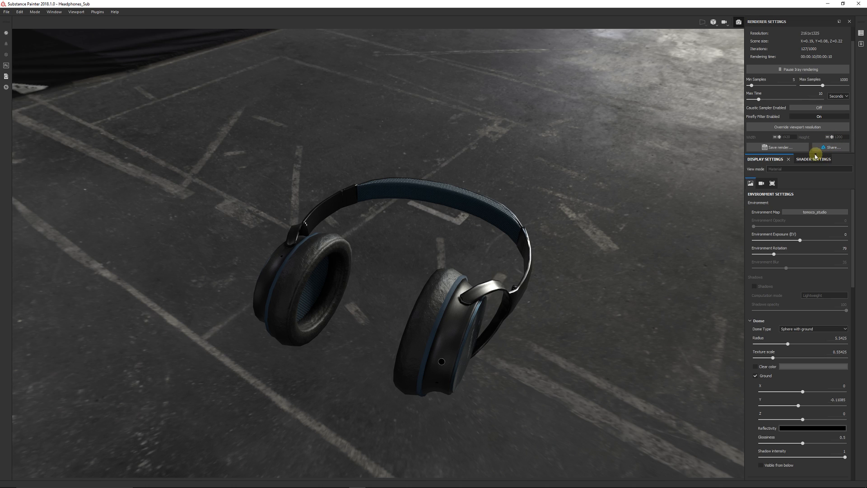
mouse_move(777, 146)
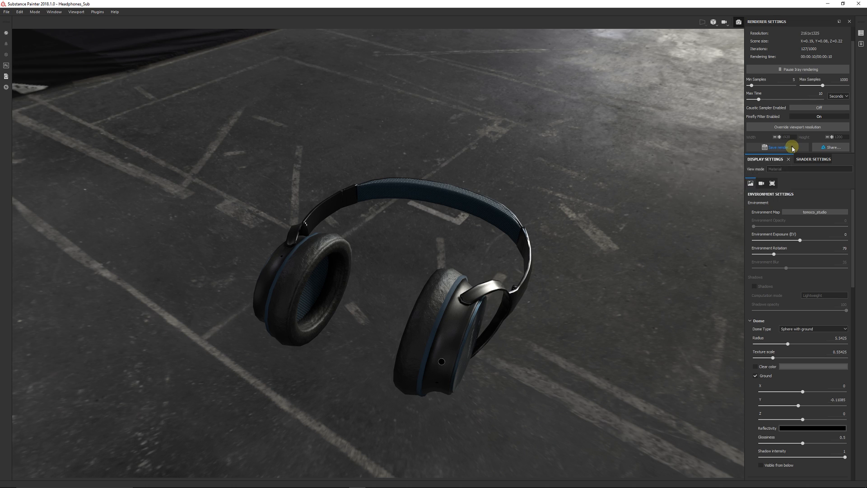
mouse_move(826, 185)
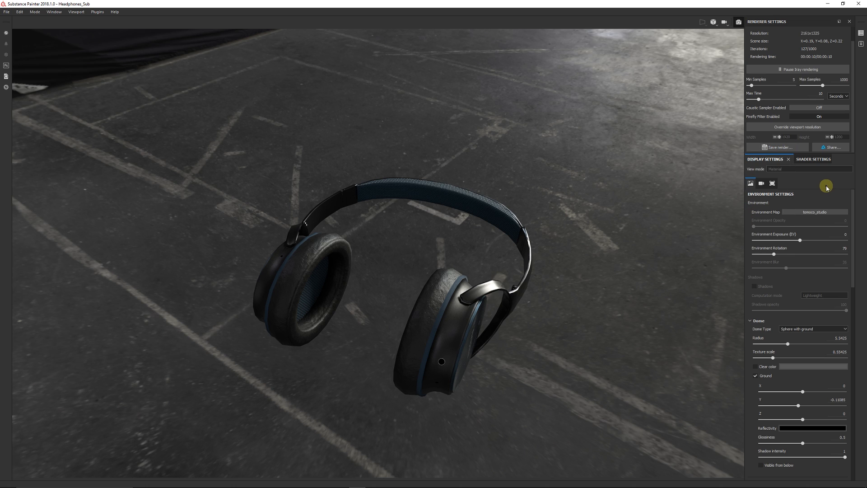
mouse_move(629, 164)
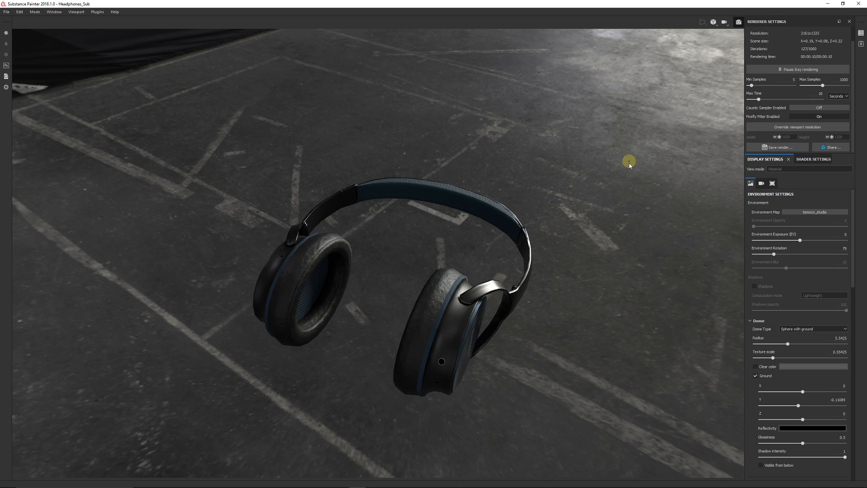
mouse_move(655, 195)
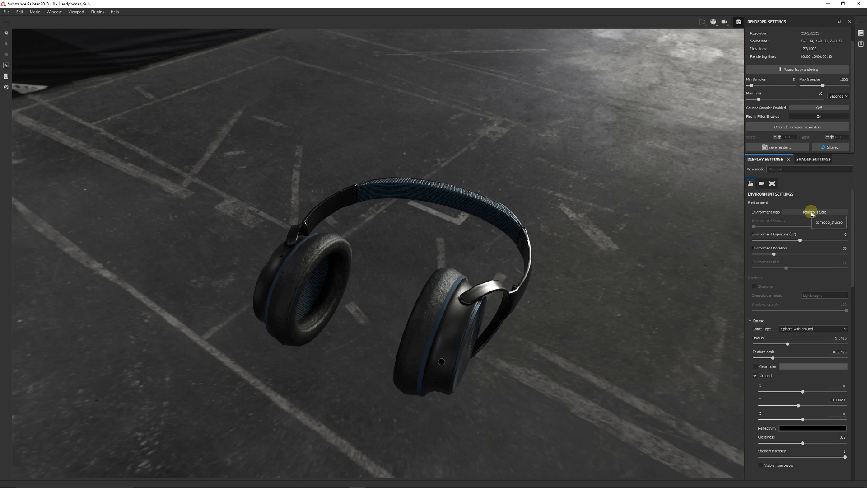
Step: Light the headphones with the Soft_2RingLowContrast environment map
left_click(818, 212)
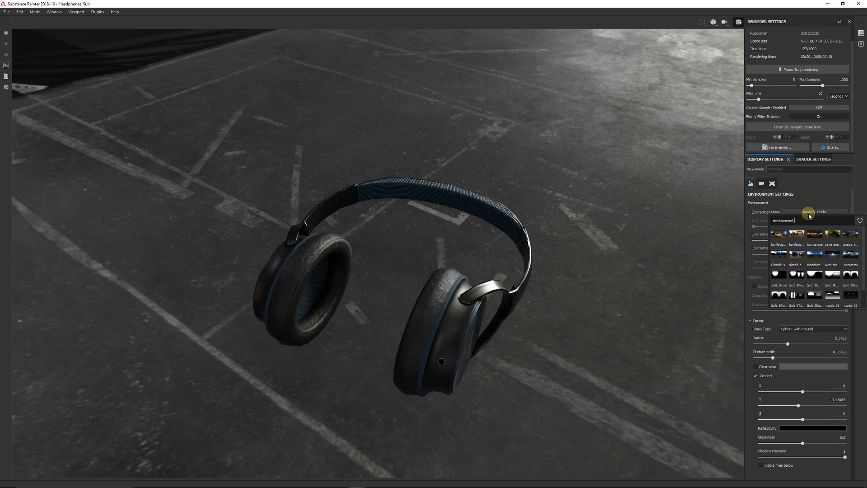
scroll("down", 3)
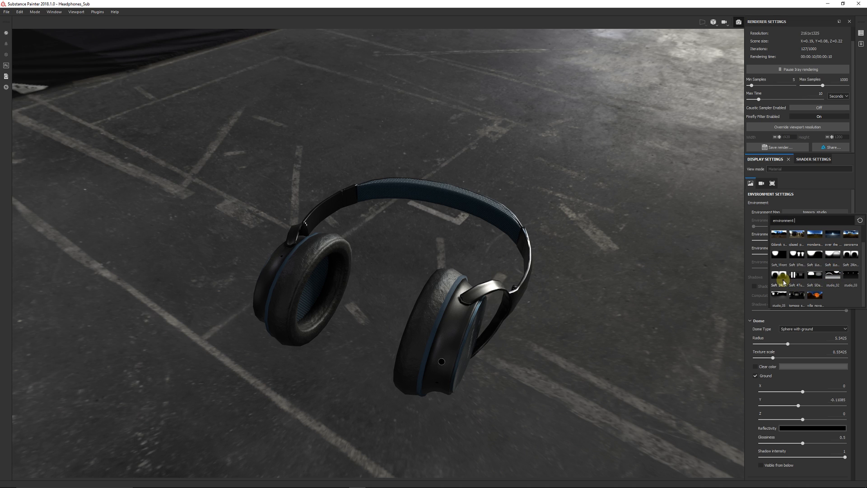
mouse_move(778, 276)
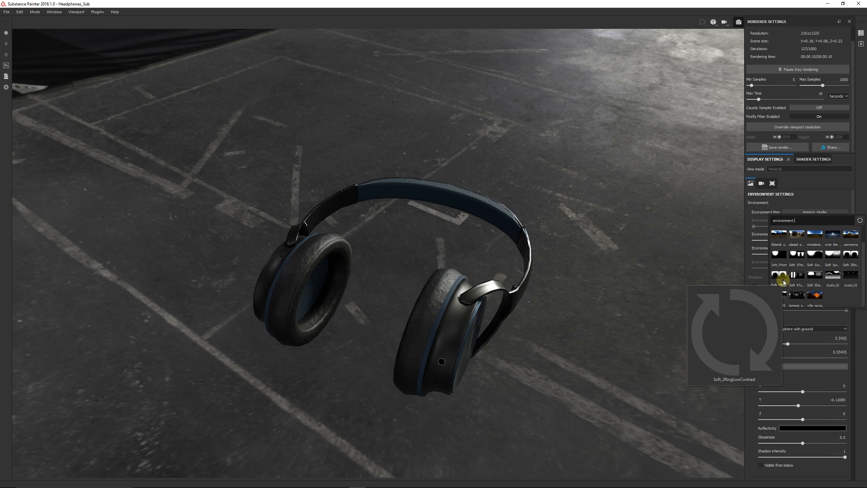
left_click(778, 275)
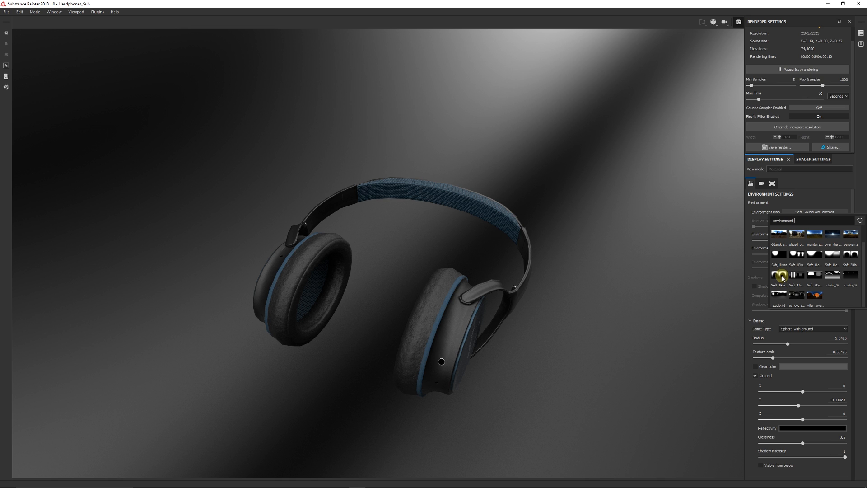
mouse_move(779, 276)
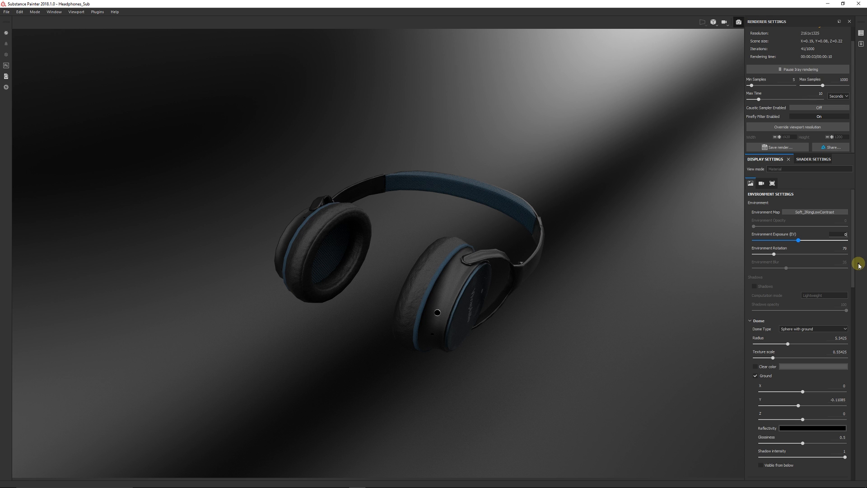
Step: Try a plain Sphere dome type, then reopen the Dome Type list
scroll("down", 3)
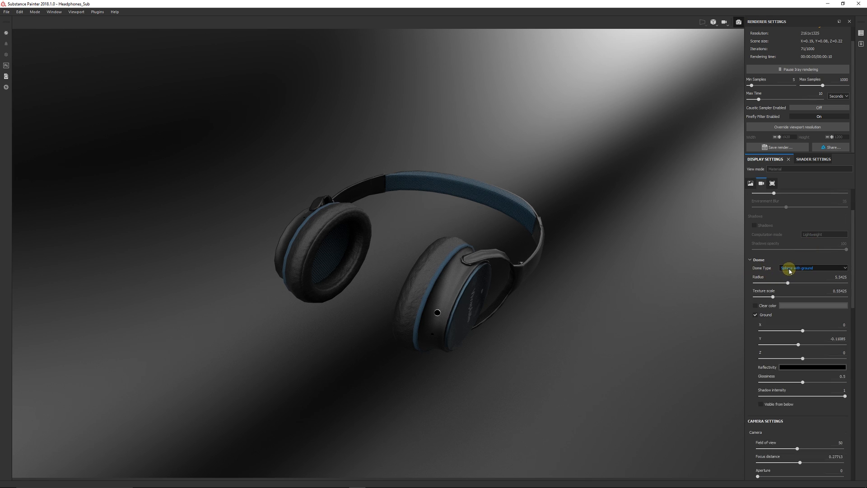
left_click(813, 268)
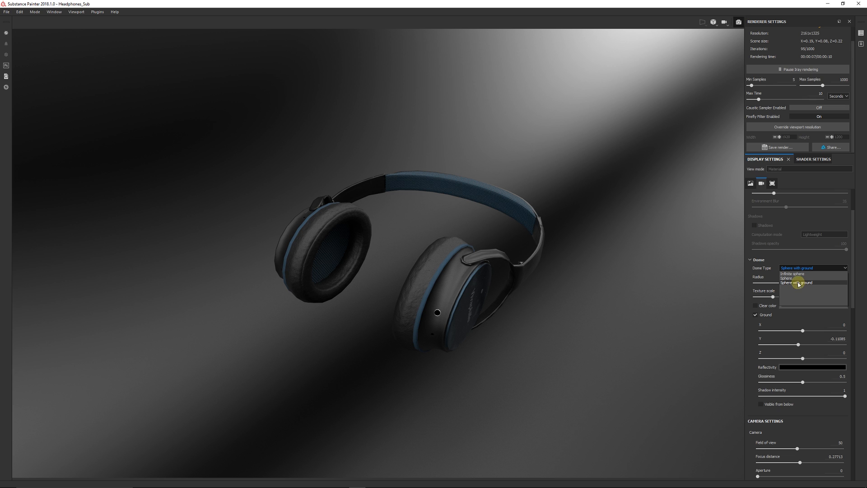
left_click(788, 278)
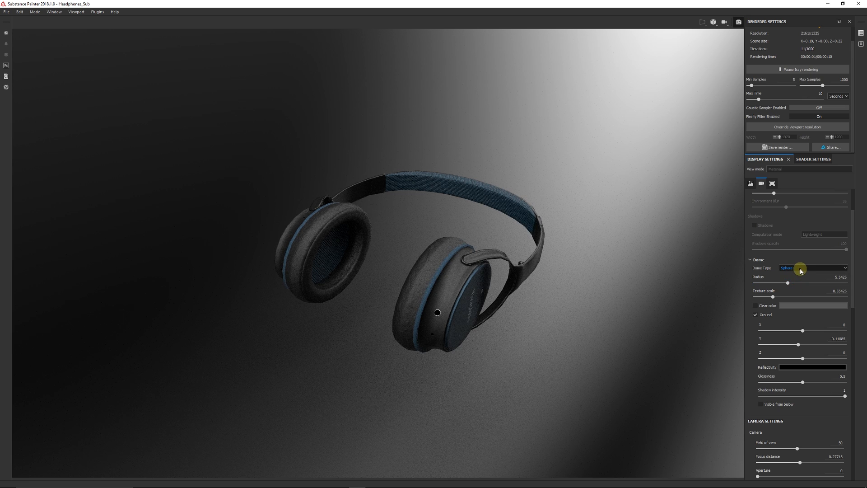
left_click(813, 268)
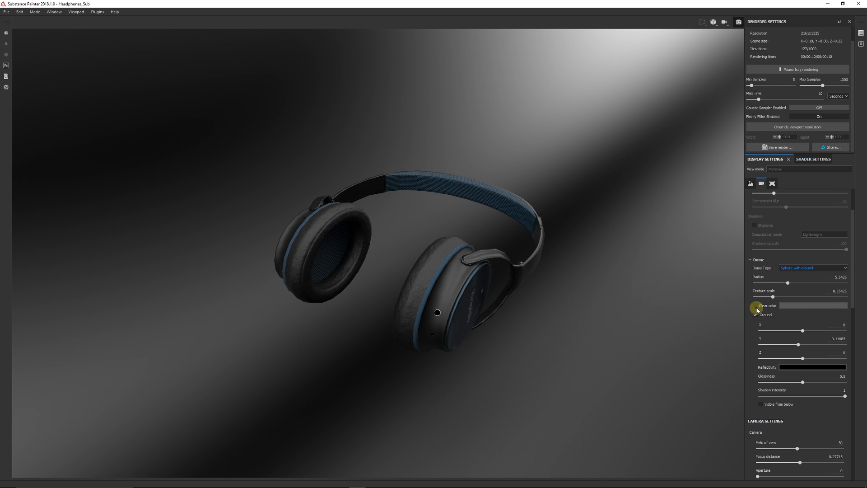
Step: Enable the dome's Clear color and set it to dark grey
left_click(756, 315)
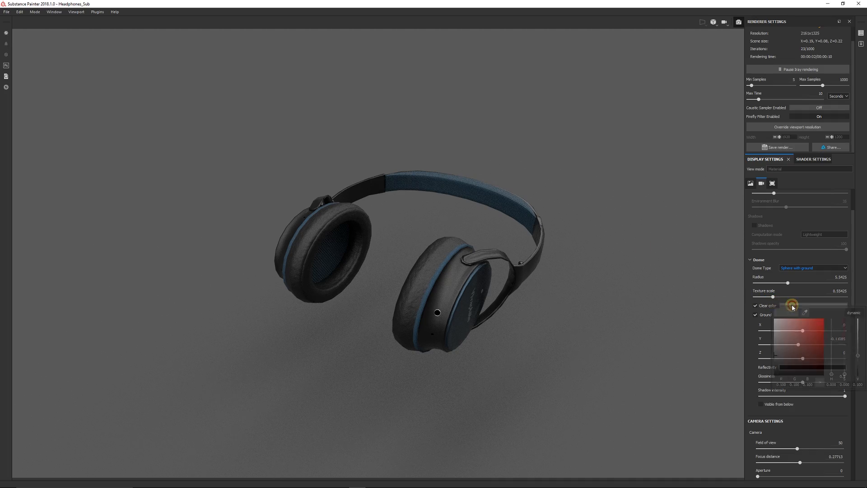
left_click(822, 342)
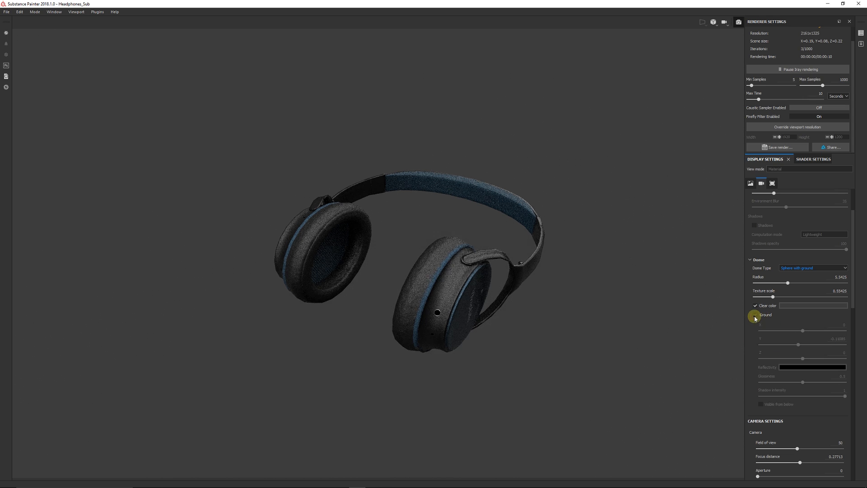
Step: Turn the dome's Ground back on so the headphones cast a shadow
left_click(756, 314)
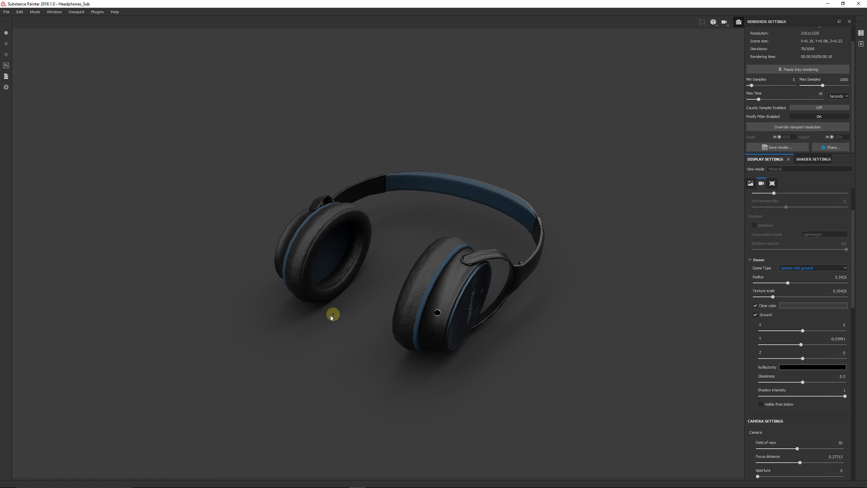
mouse_move(350, 307)
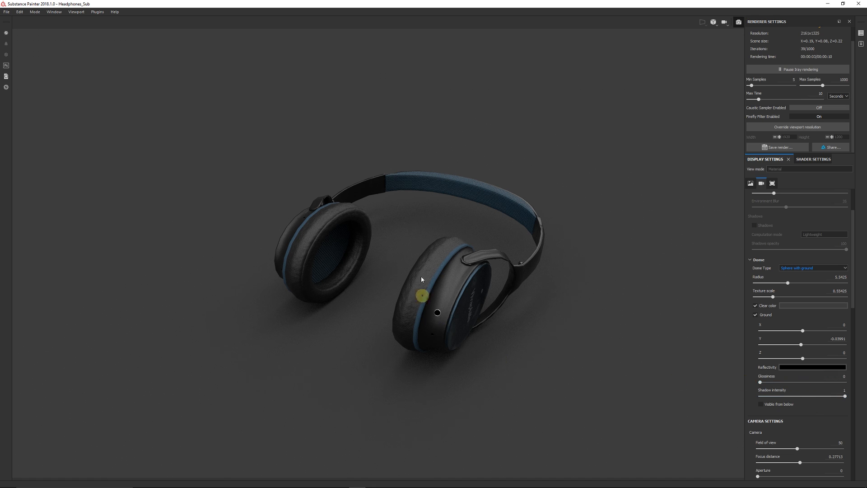
mouse_move(559, 285)
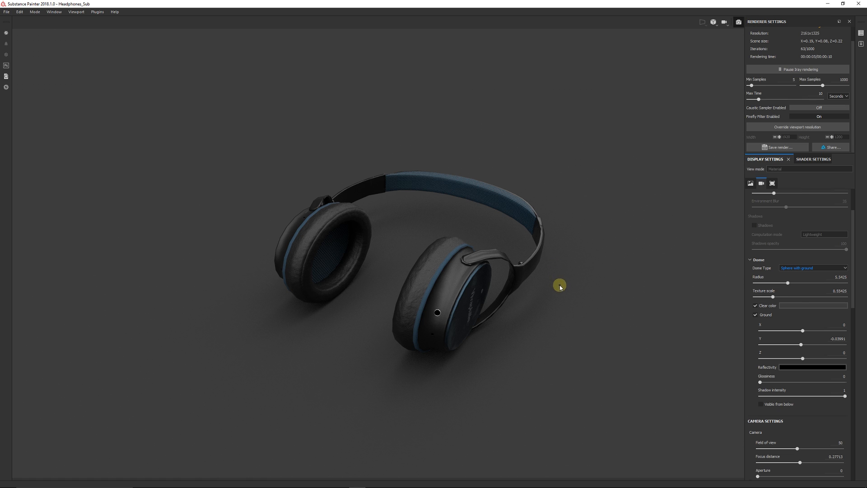
Step: Activate post effects with Antialiasing and Color Correction enabled
scroll("down", 3)
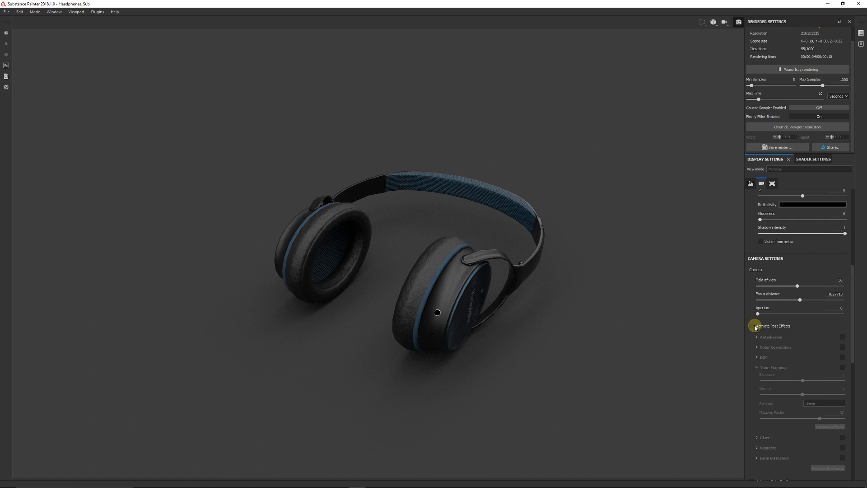
left_click(752, 325)
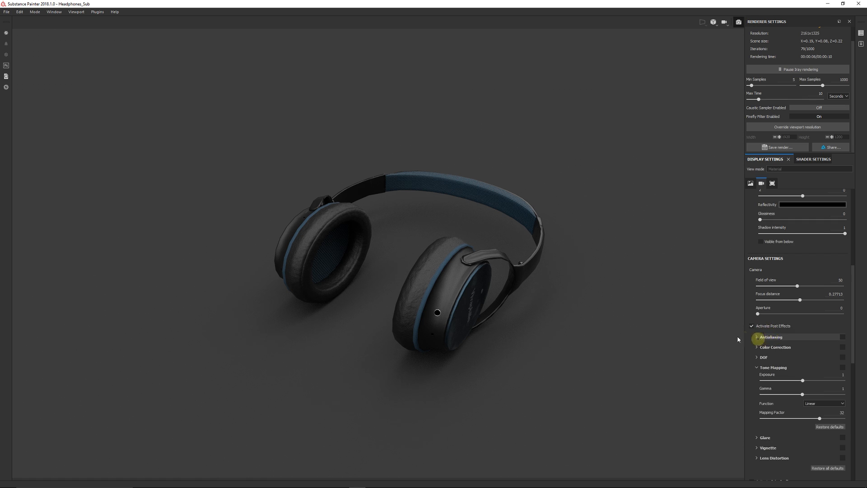
mouse_move(628, 353)
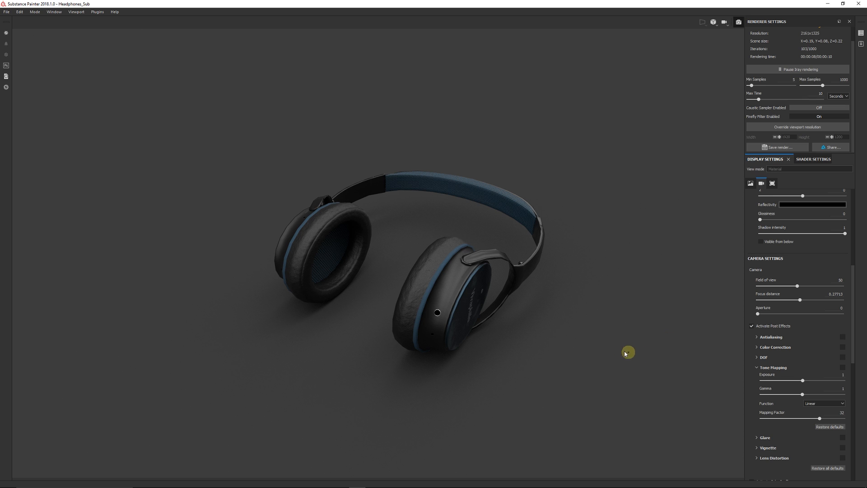
scroll("down", 3)
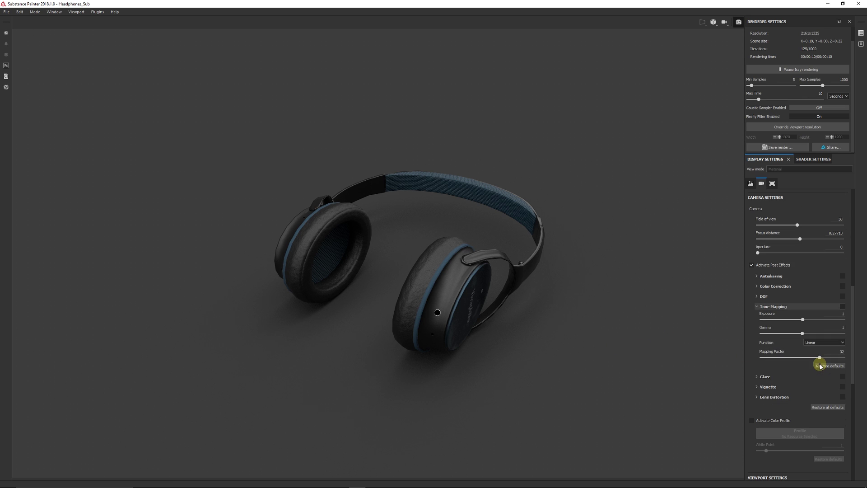
mouse_move(782, 286)
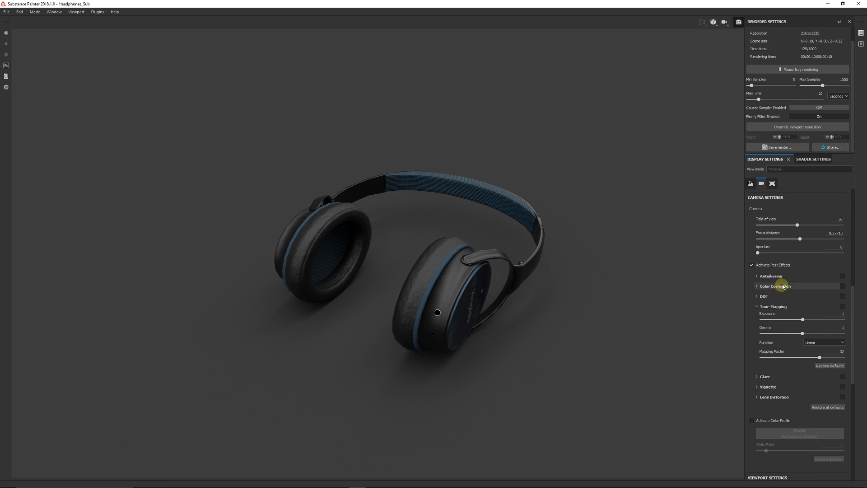
left_click(843, 276)
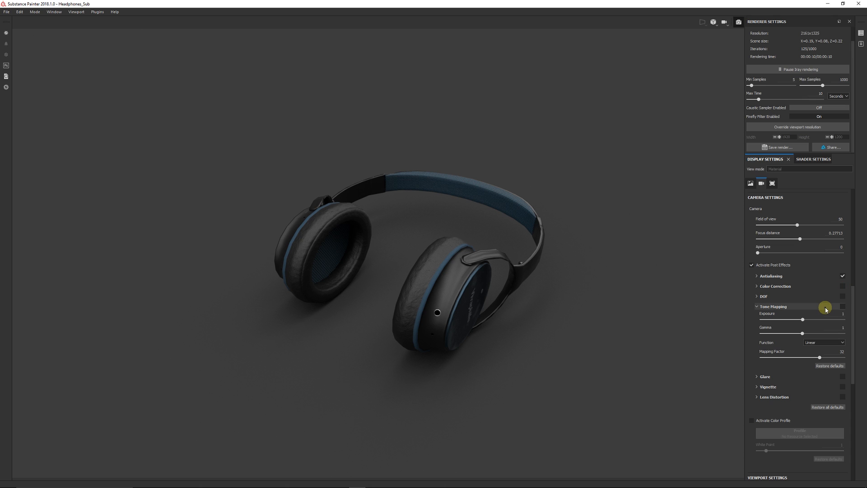
left_click(757, 286)
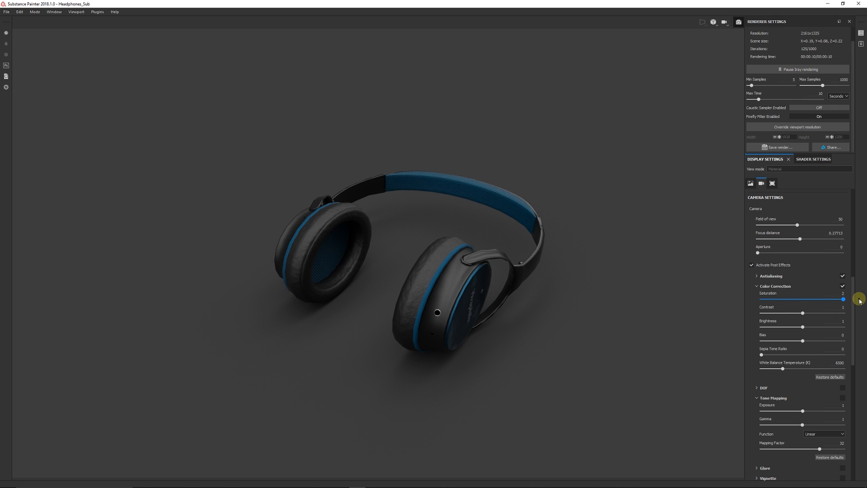
mouse_move(805, 315)
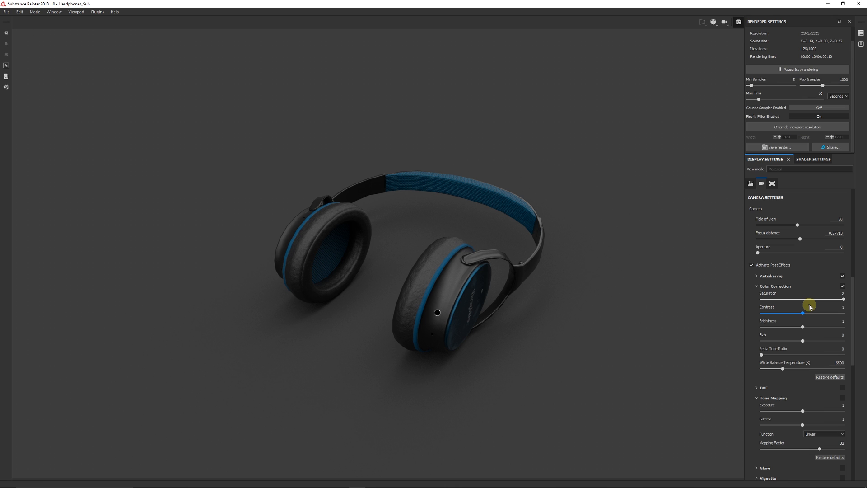
Step: Enable Sensitometric tone mapping with exposure 1.24 and gamma 1.45
left_click(757, 286)
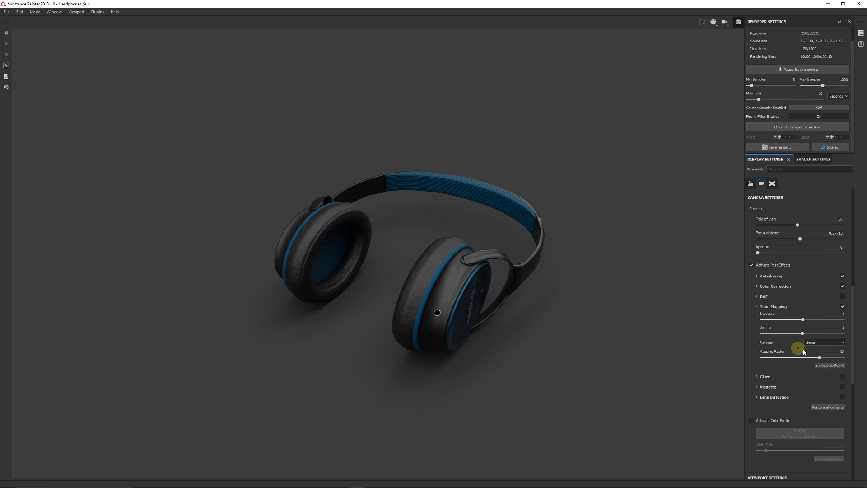
left_click(824, 342)
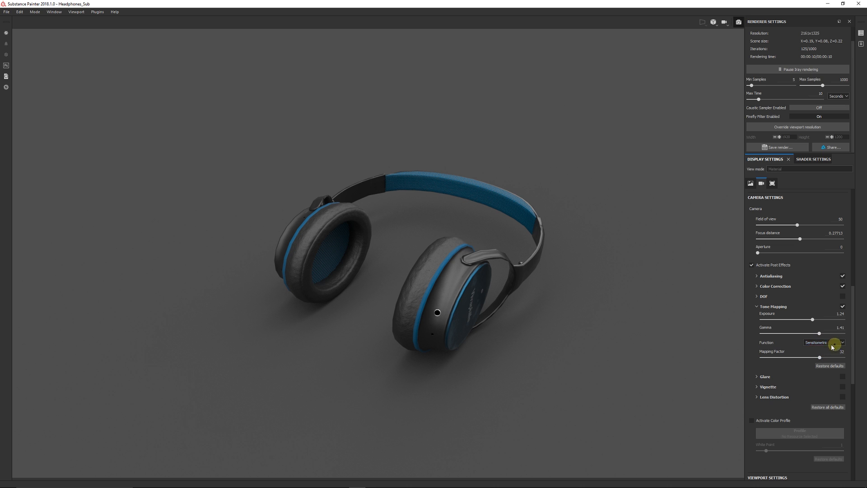
mouse_move(840, 320)
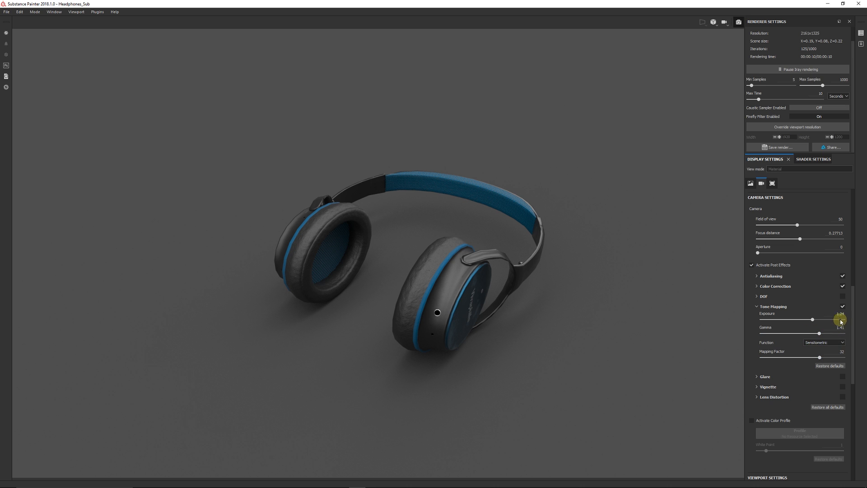
mouse_move(795, 271)
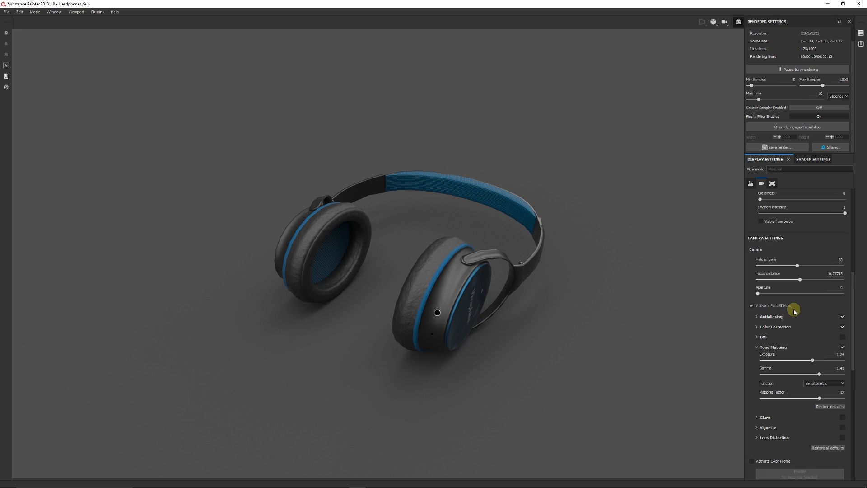
scroll("down", 3)
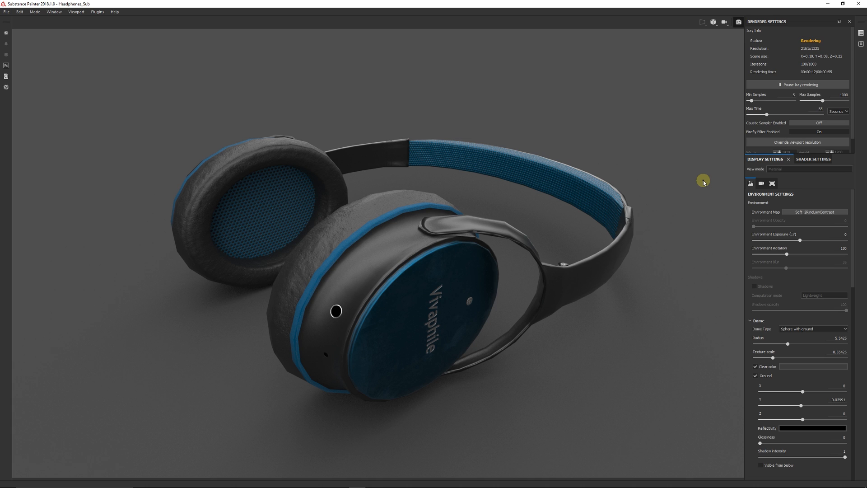
mouse_move(809, 67)
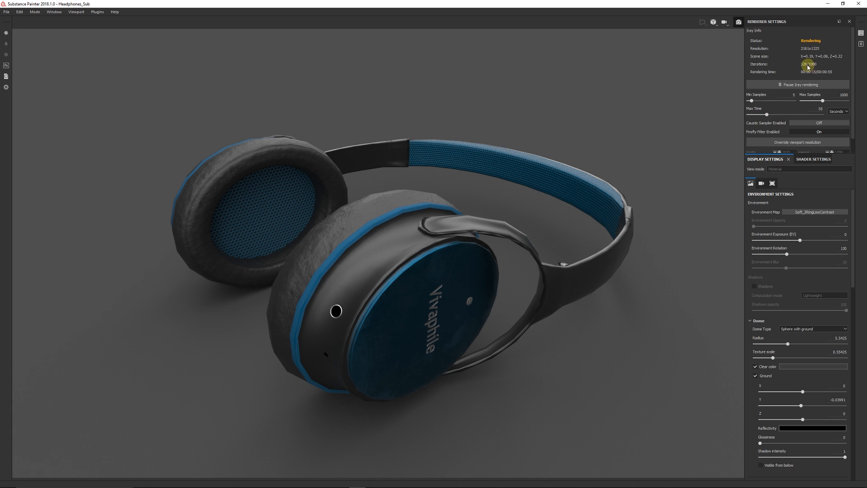
mouse_move(810, 66)
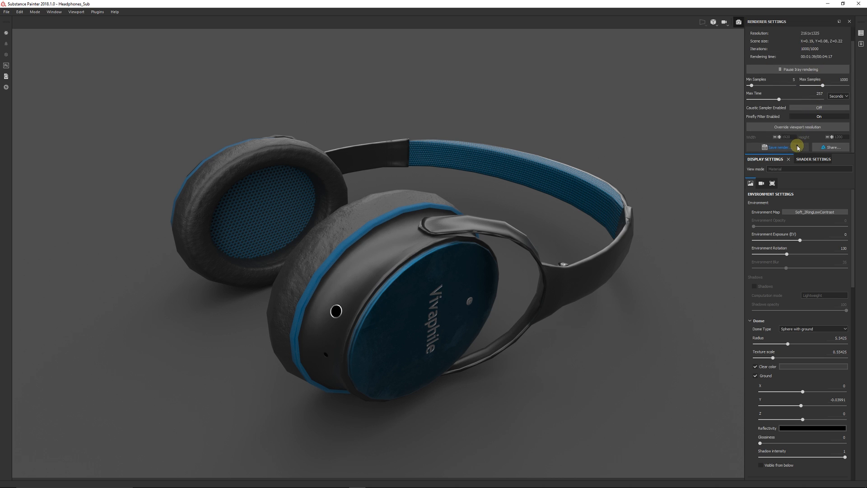
Step: Save the finished render as a PNG named 'Head'
left_click(777, 147)
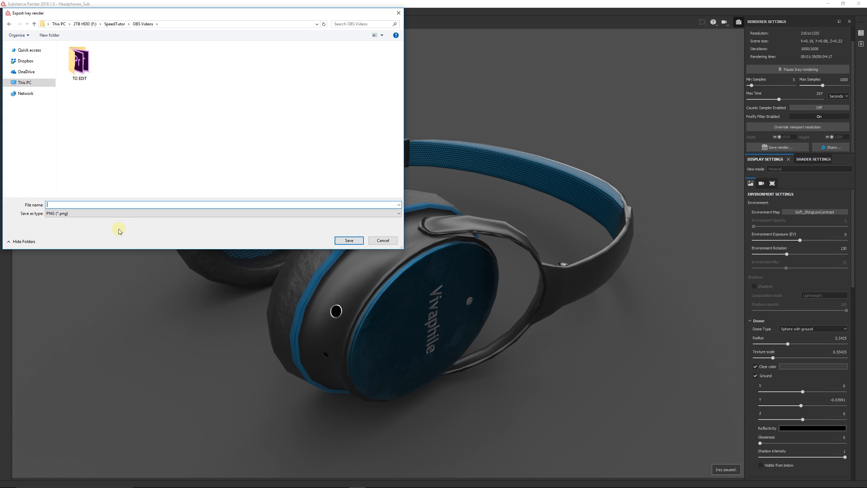
type("Head")
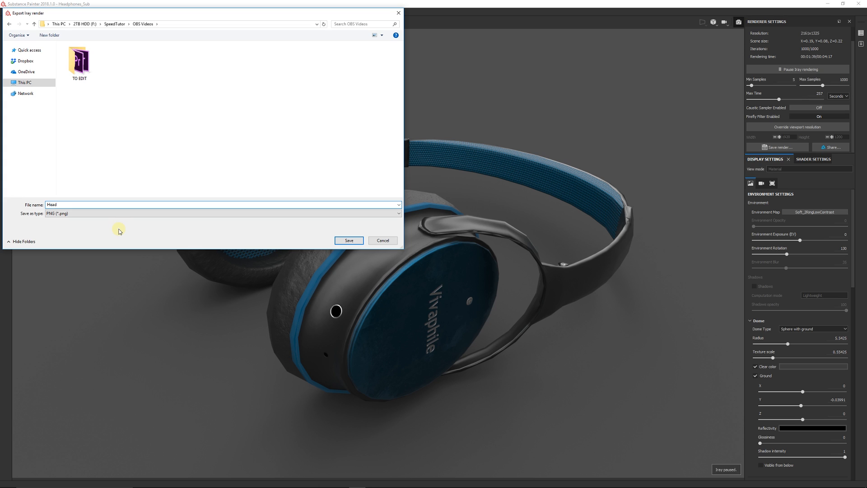
left_click(348, 240)
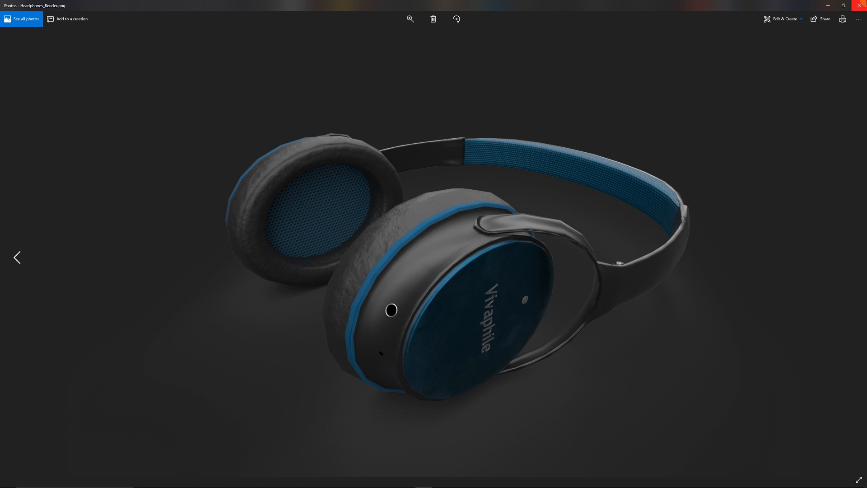
mouse_move(372, 240)
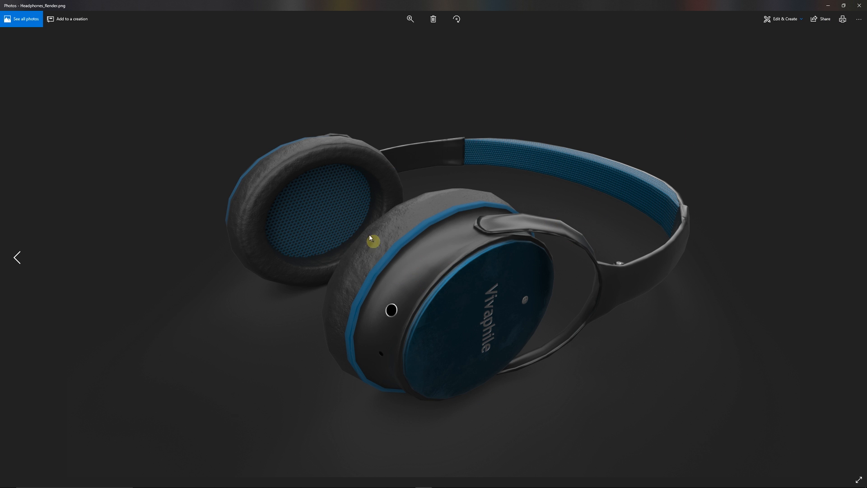
mouse_move(424, 243)
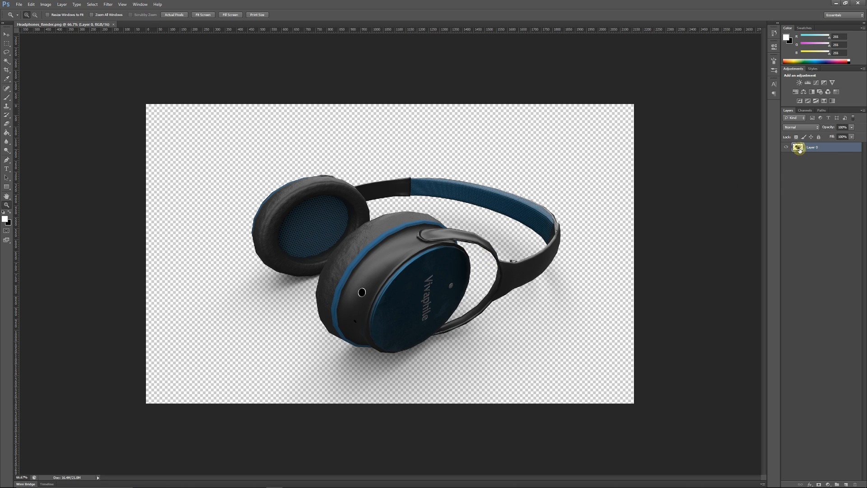
Step: Select Layer 0 in Photoshop's Layers panel to check the render's transparency
left_click(786, 147)
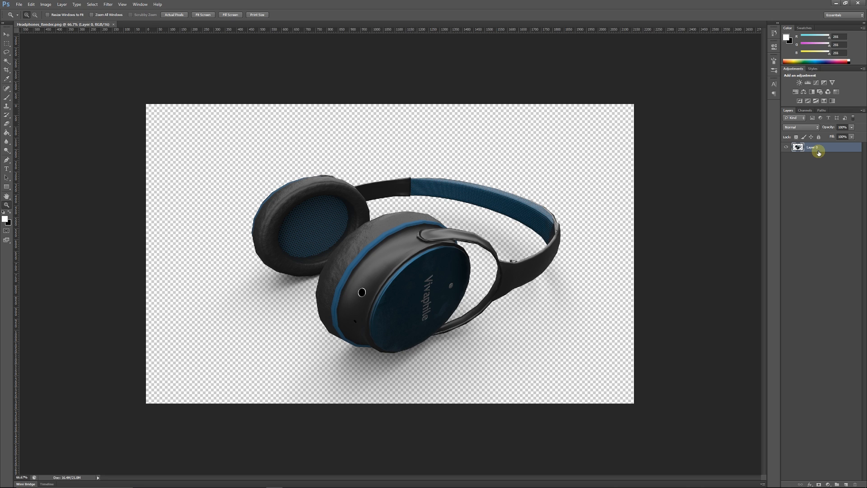
mouse_move(575, 272)
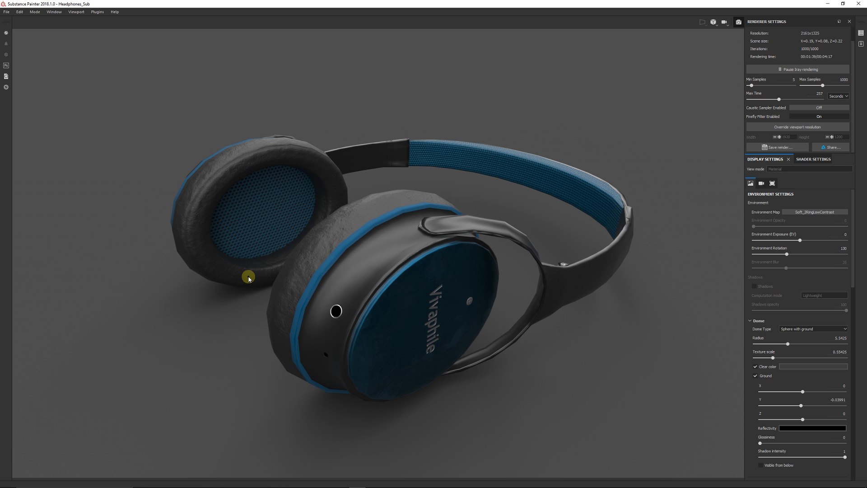
mouse_move(159, 313)
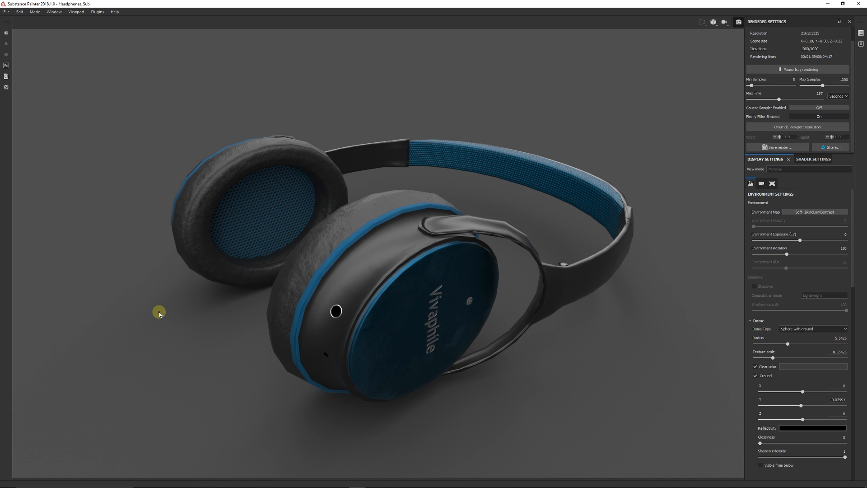
mouse_move(125, 288)
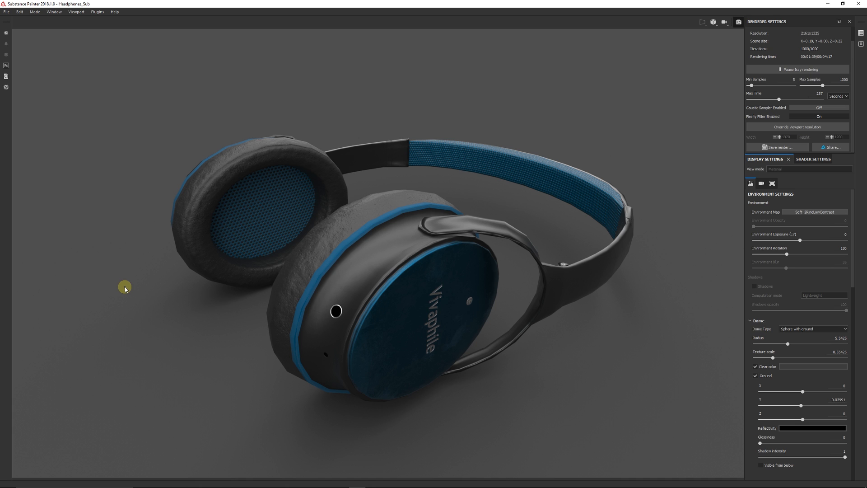
mouse_move(121, 286)
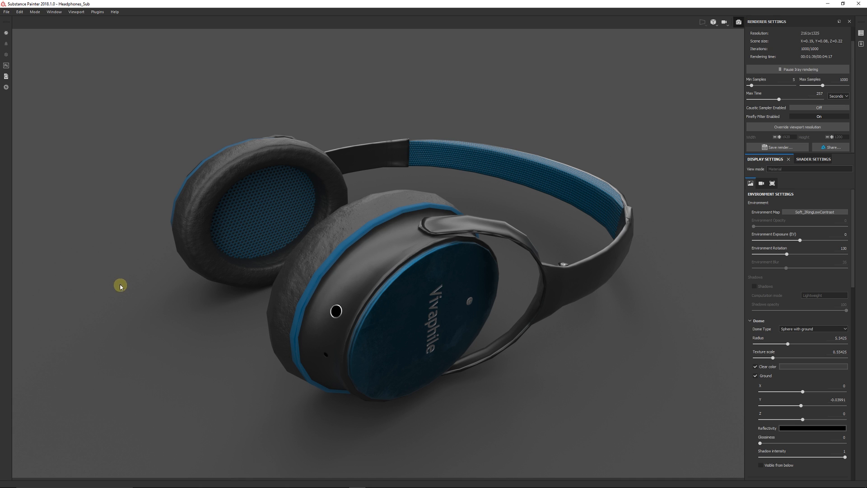